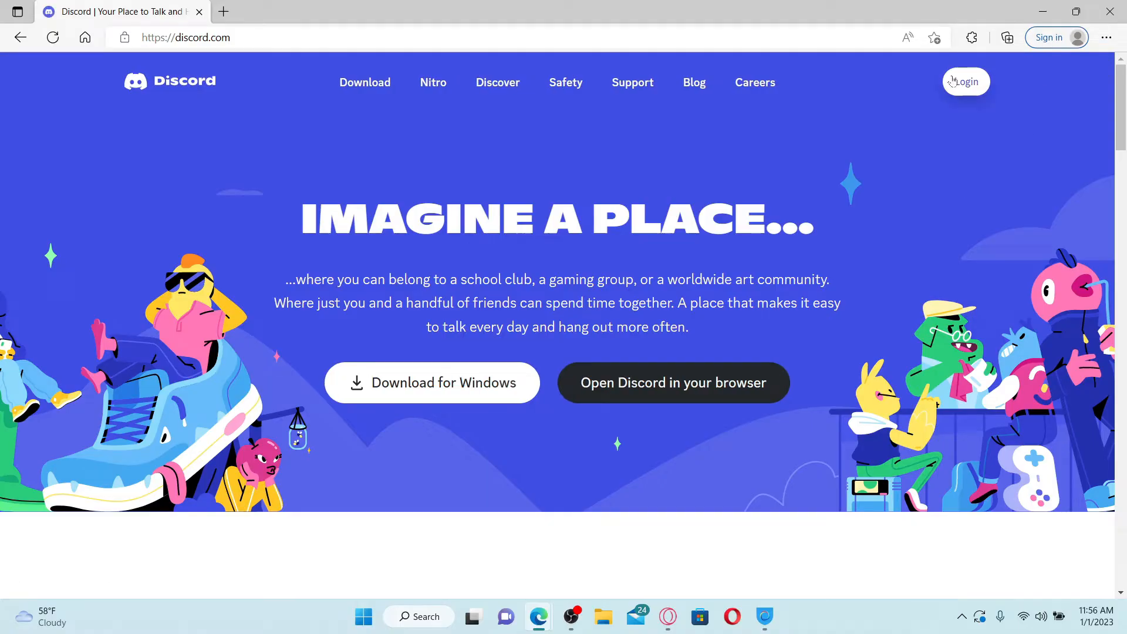
Step: Go to support.discord.com in a new Edge tab via the address bar
left_click(965, 81)
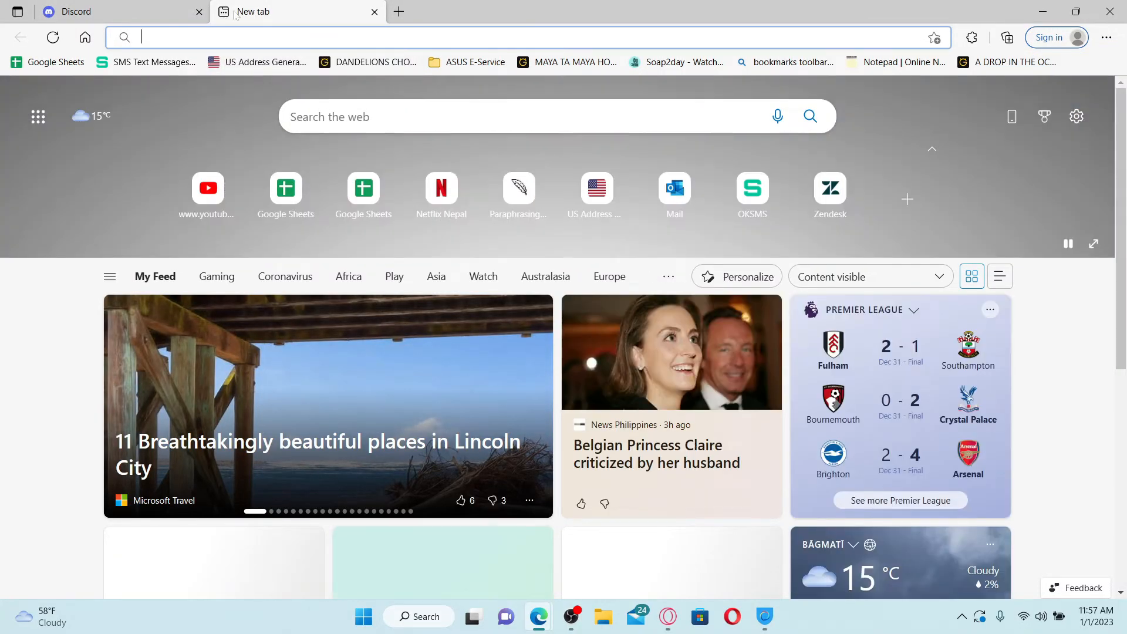
type("support.discord.com/hc/en-us")
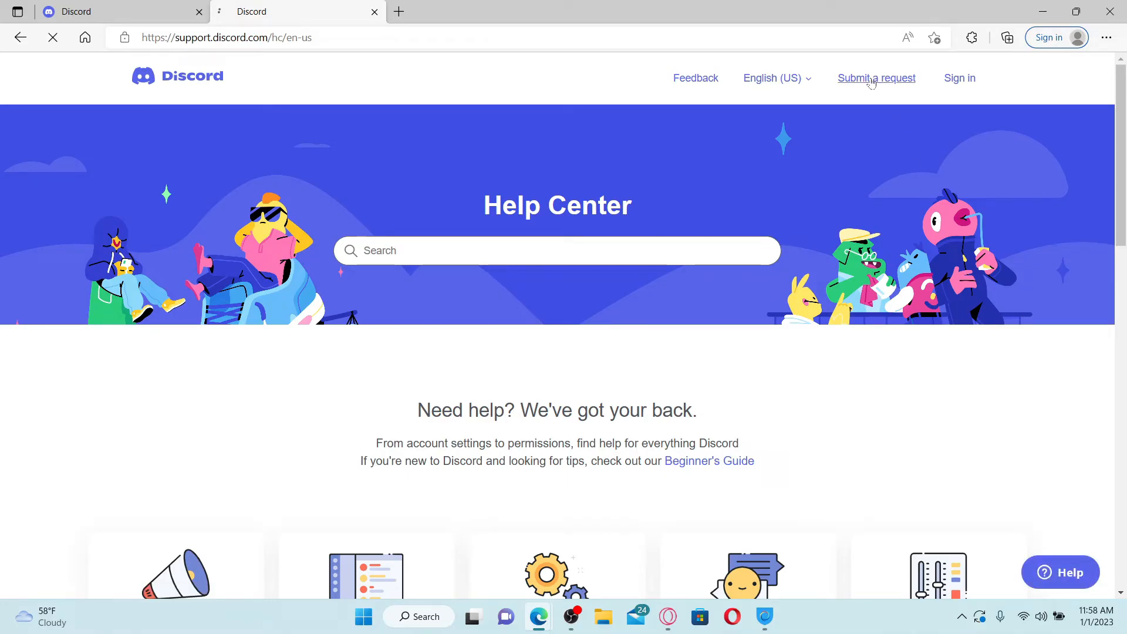
Step: Submit a request under Help & Support and fill the email field with the saved address
left_click(876, 78)
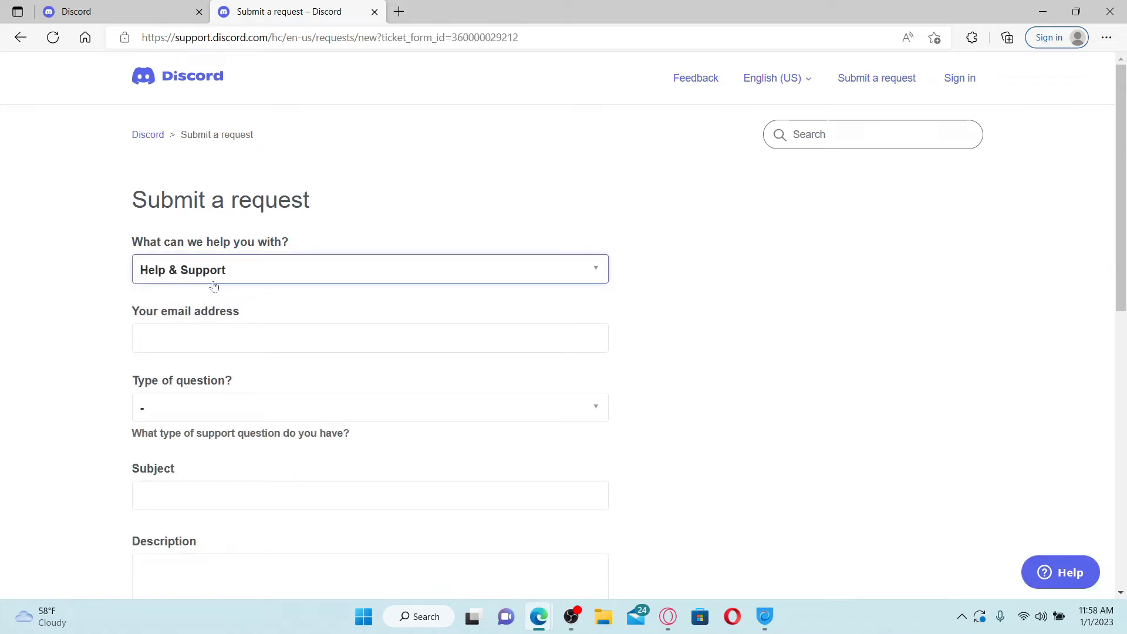
left_click(369, 338)
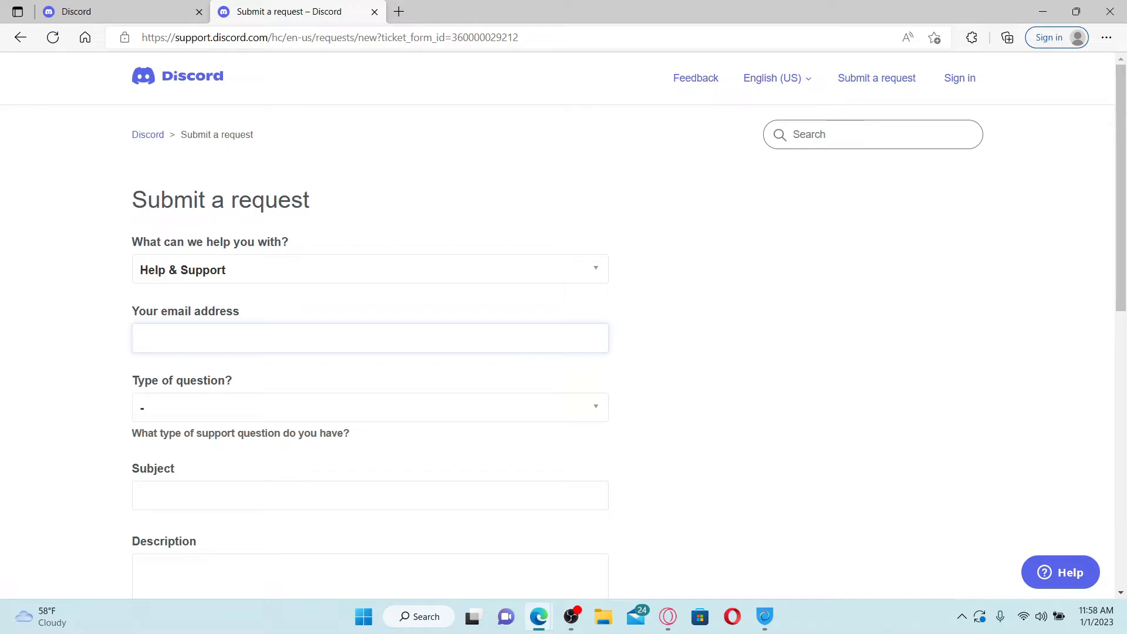
left_click(370, 338)
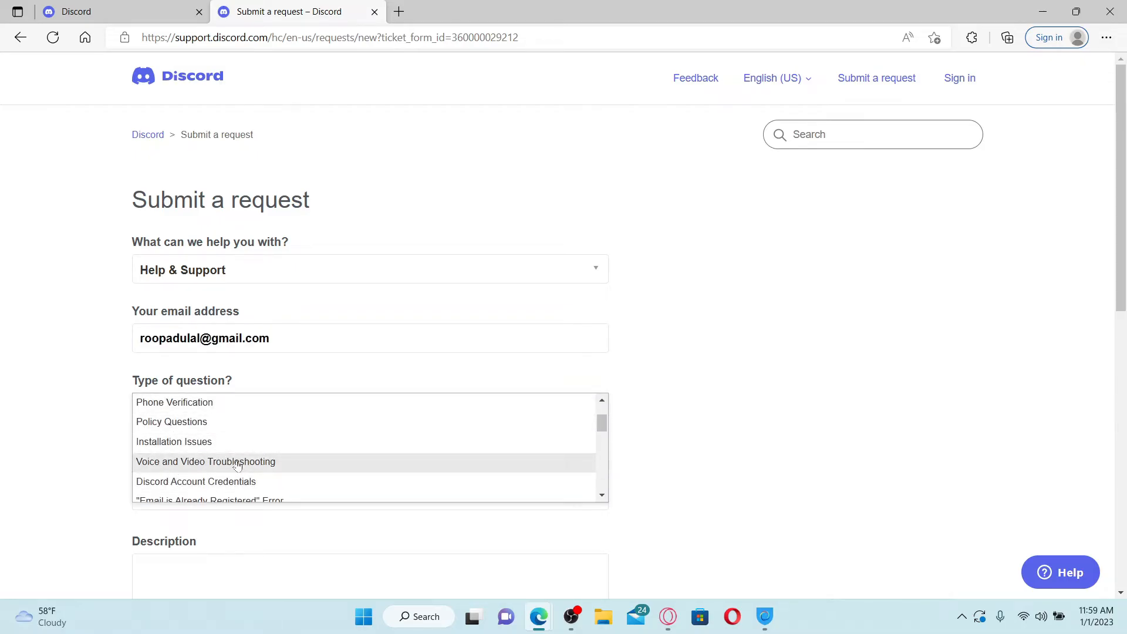
mouse_move(196, 481)
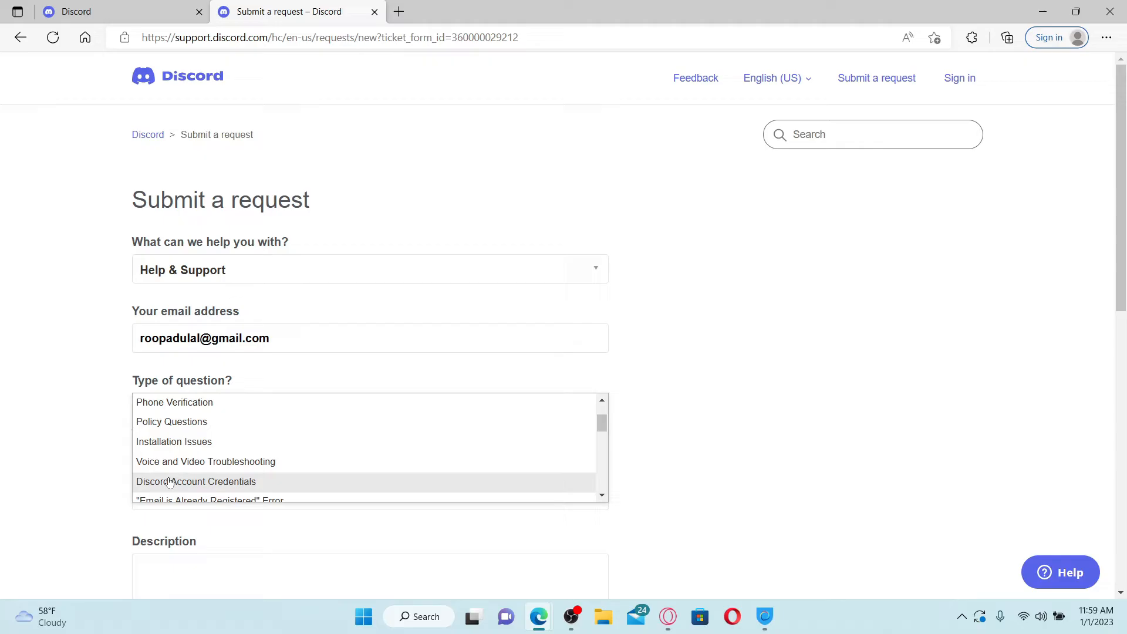
Step: Choose Discord Account Credentials, 'I no longer have access to my email account', subject 'recover my account without email'
left_click(196, 481)
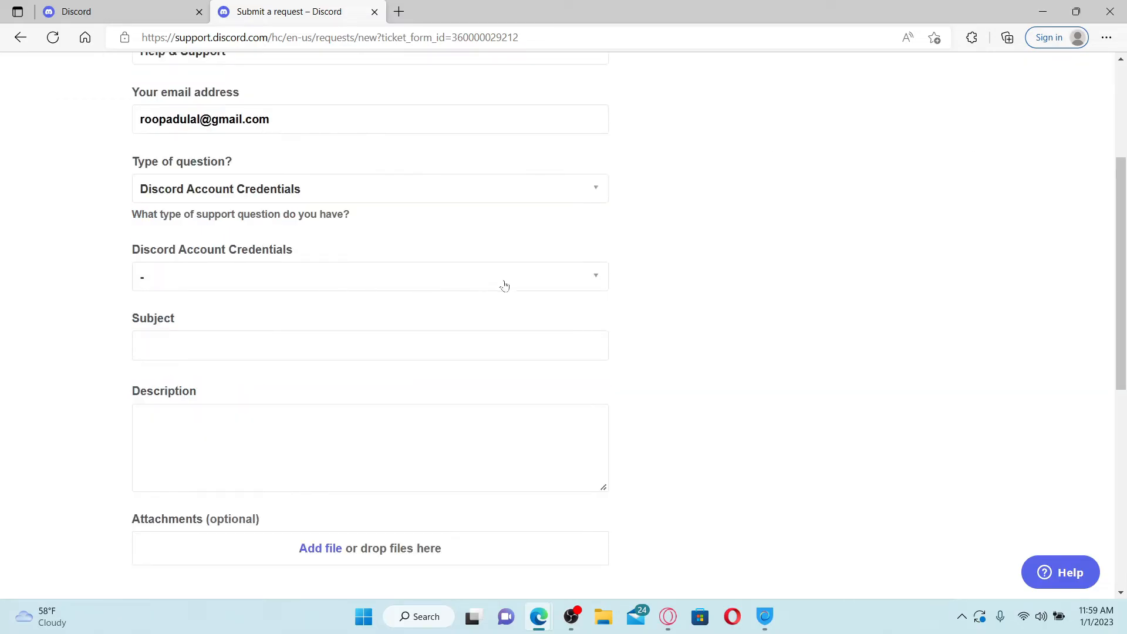
mouse_move(589, 281)
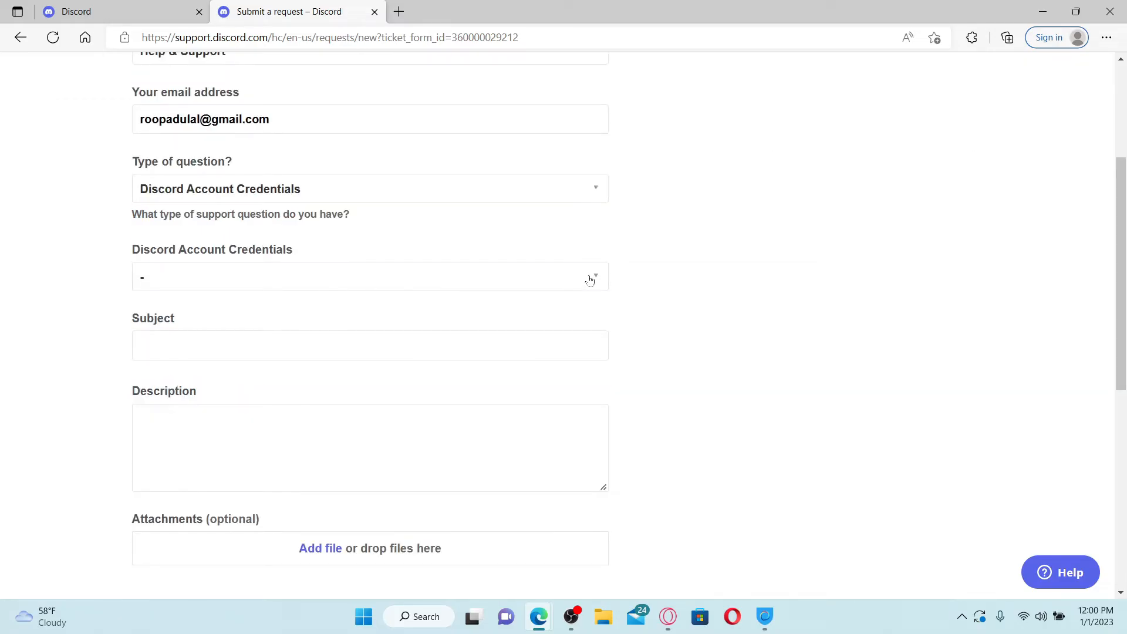
left_click(370, 277)
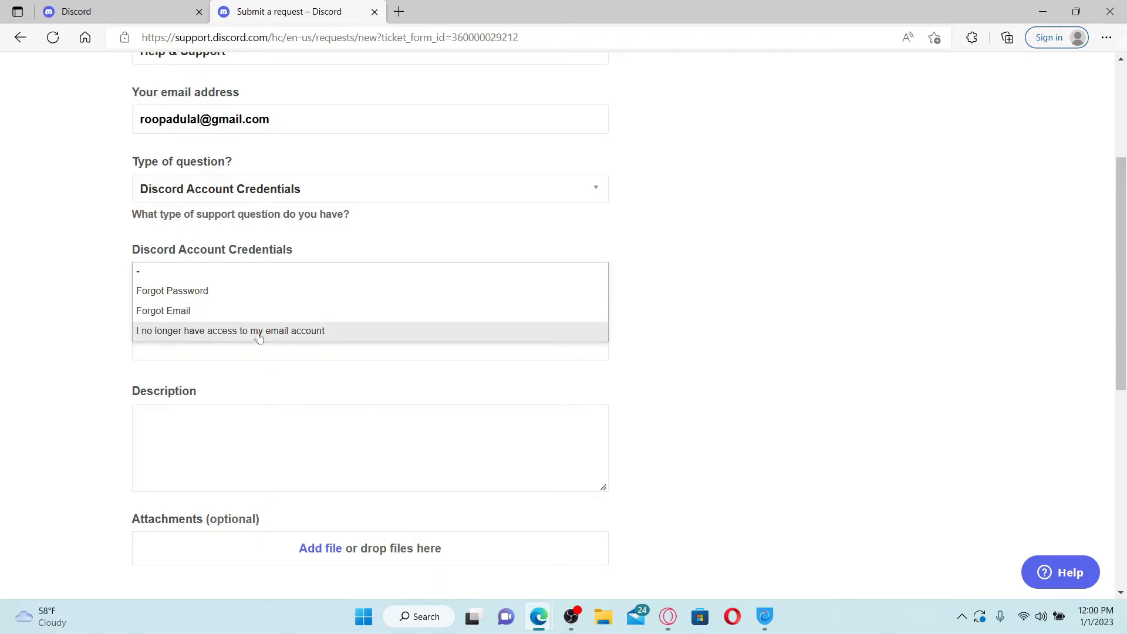
left_click(230, 331)
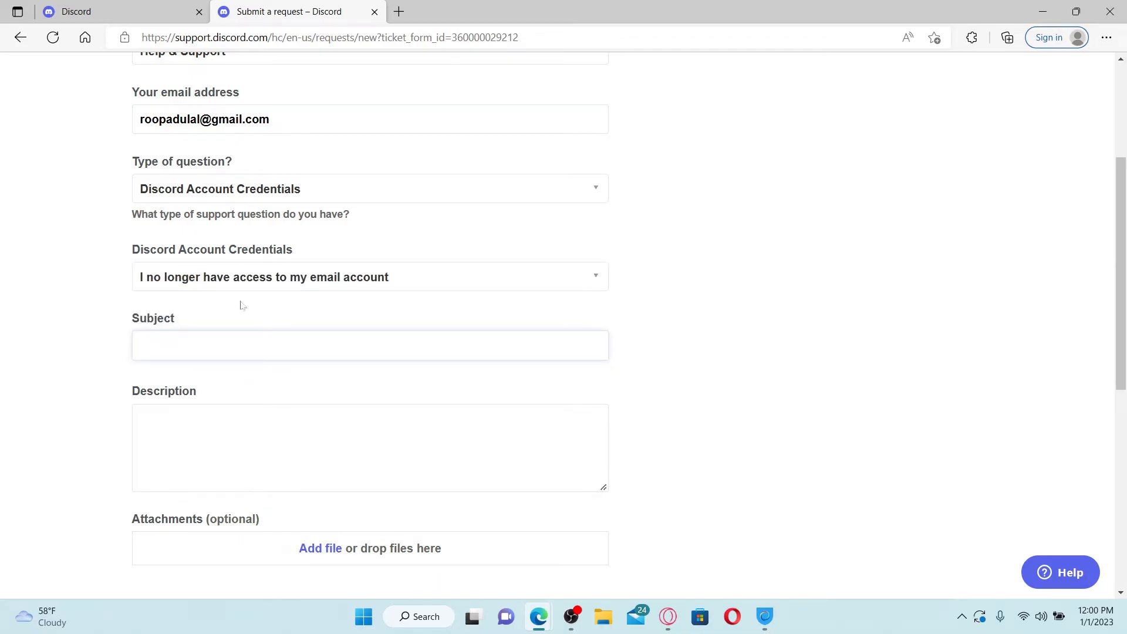
type("recover my account without email")
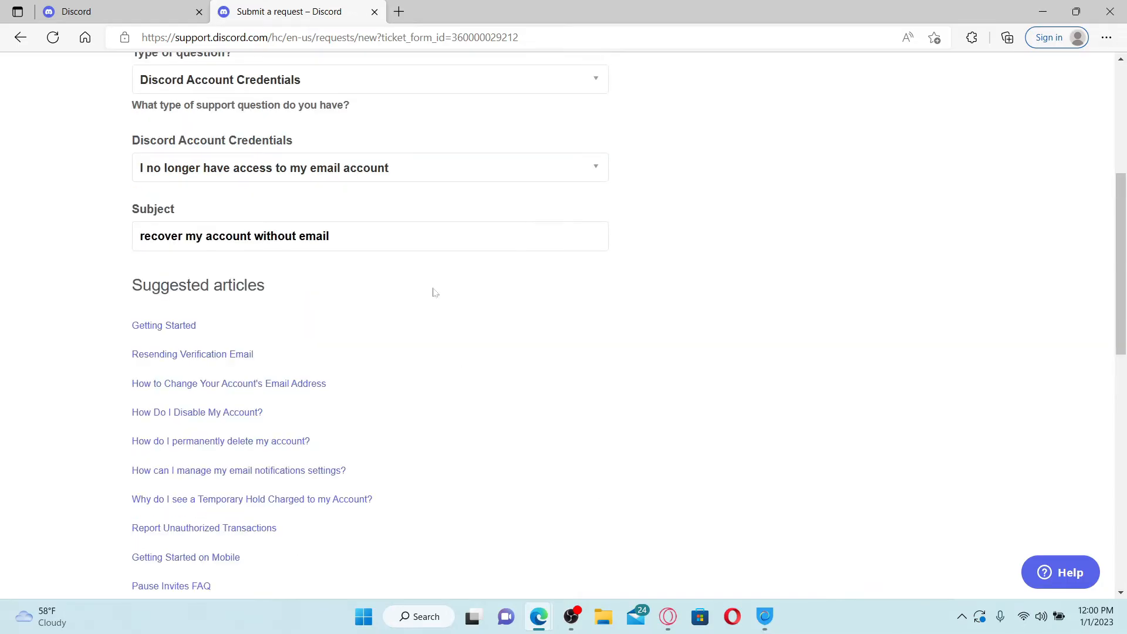
mouse_move(150, 305)
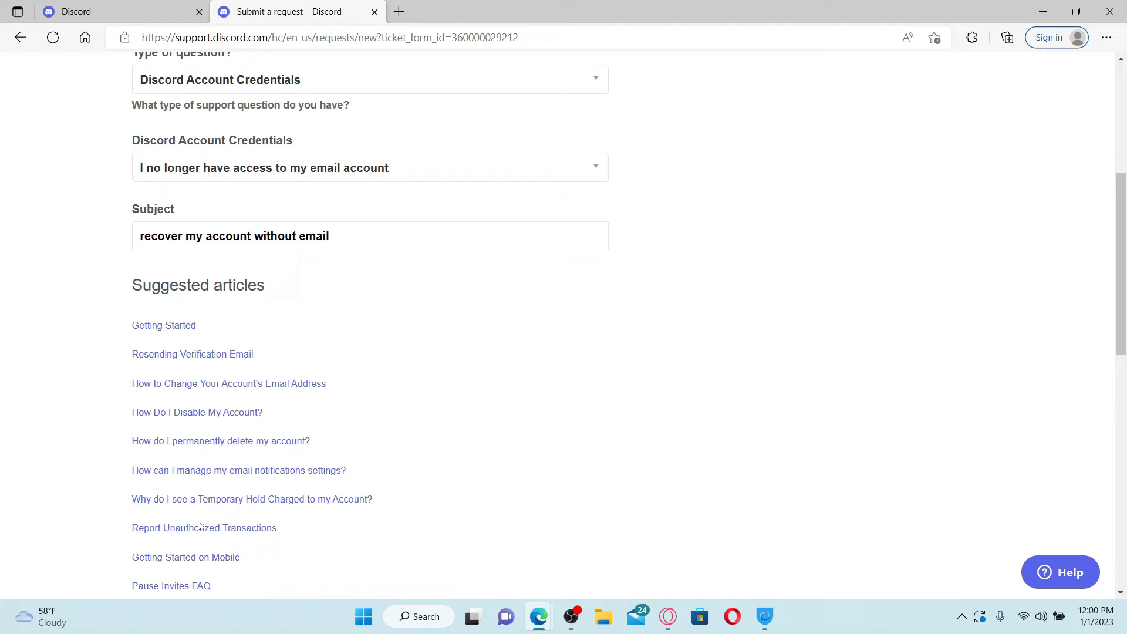
Step: Scroll the form down to the Description field and Submit button
scroll("down", 3)
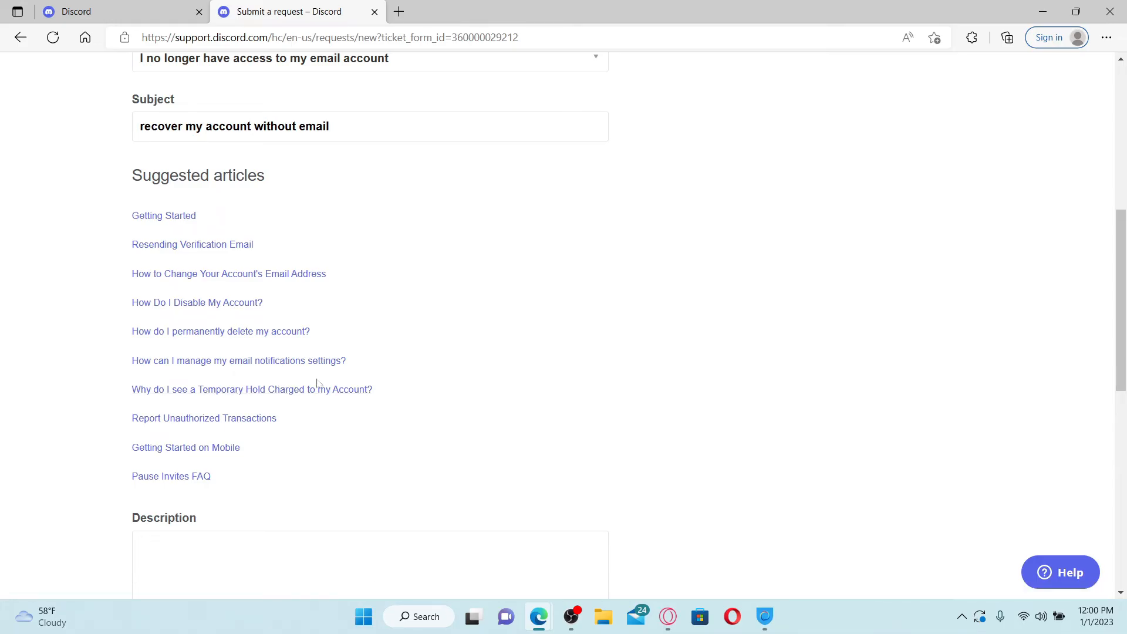
scroll("down", 3)
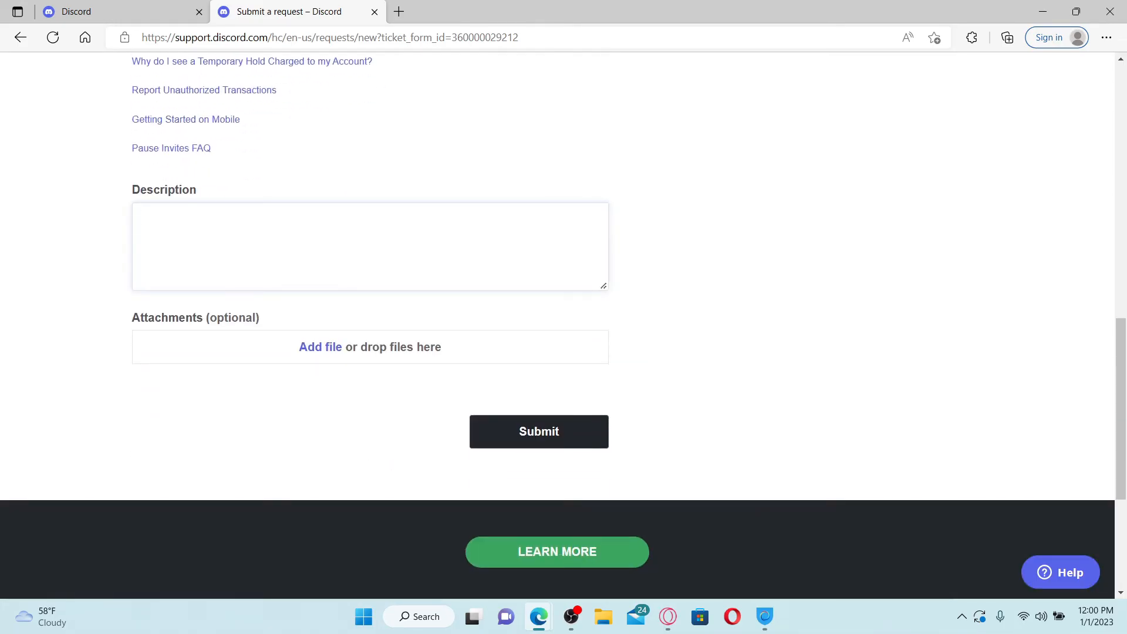
left_click(370, 245)
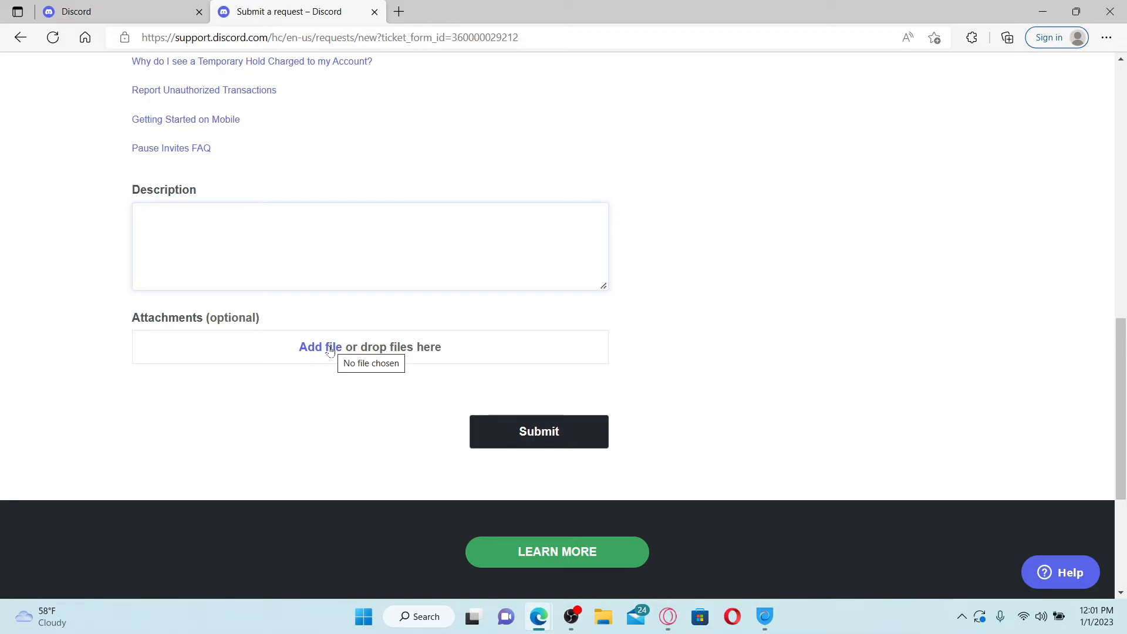
mouse_move(538, 430)
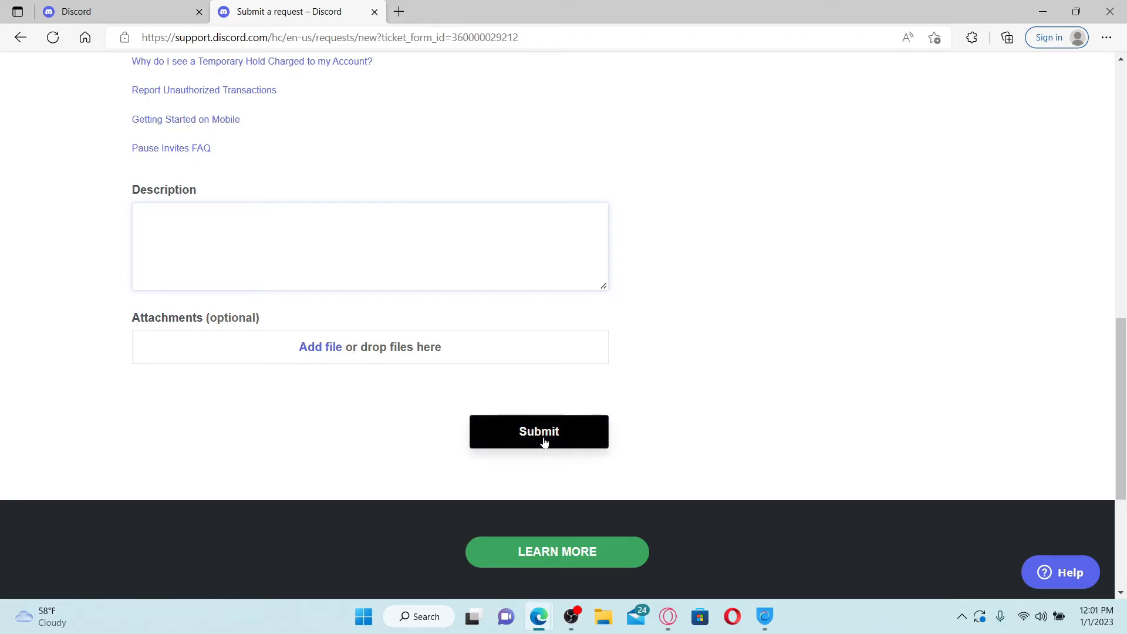
left_click(370, 246)
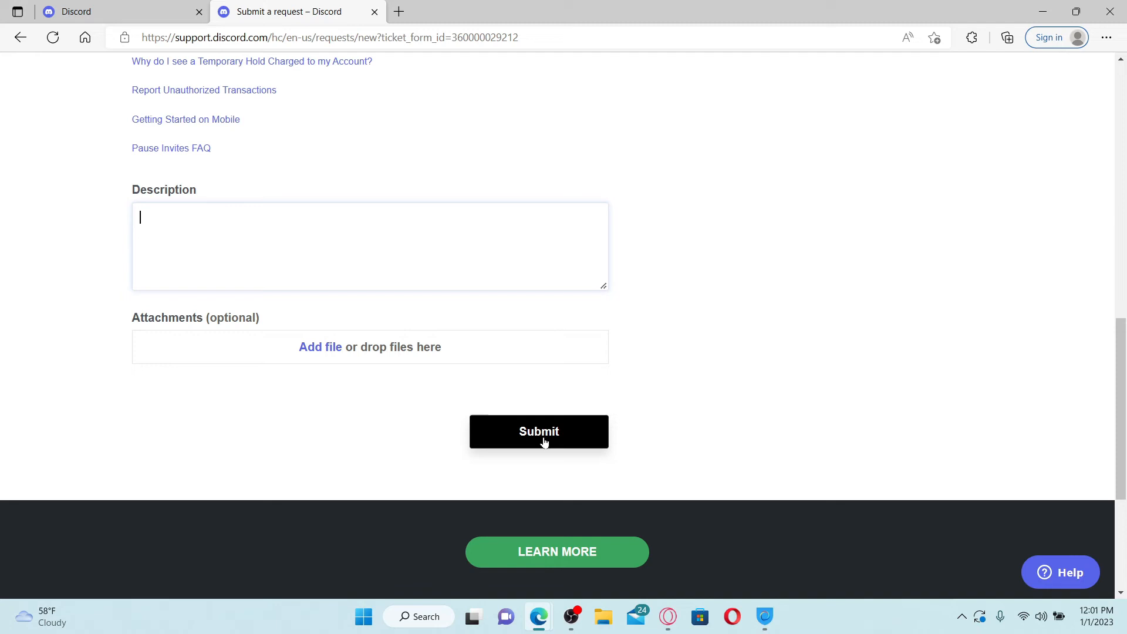